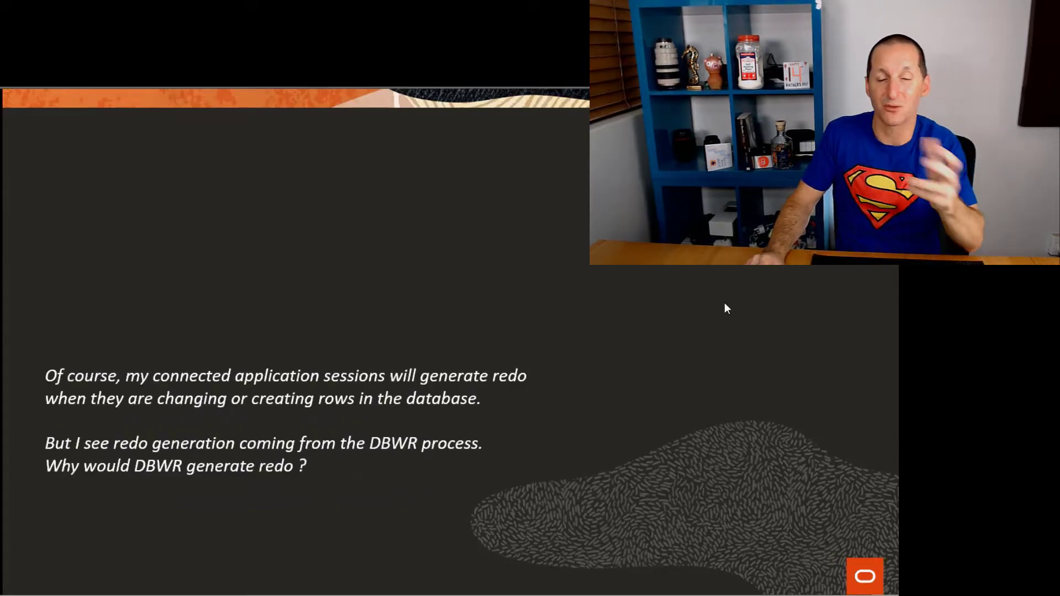
mouse_move(704, 322)
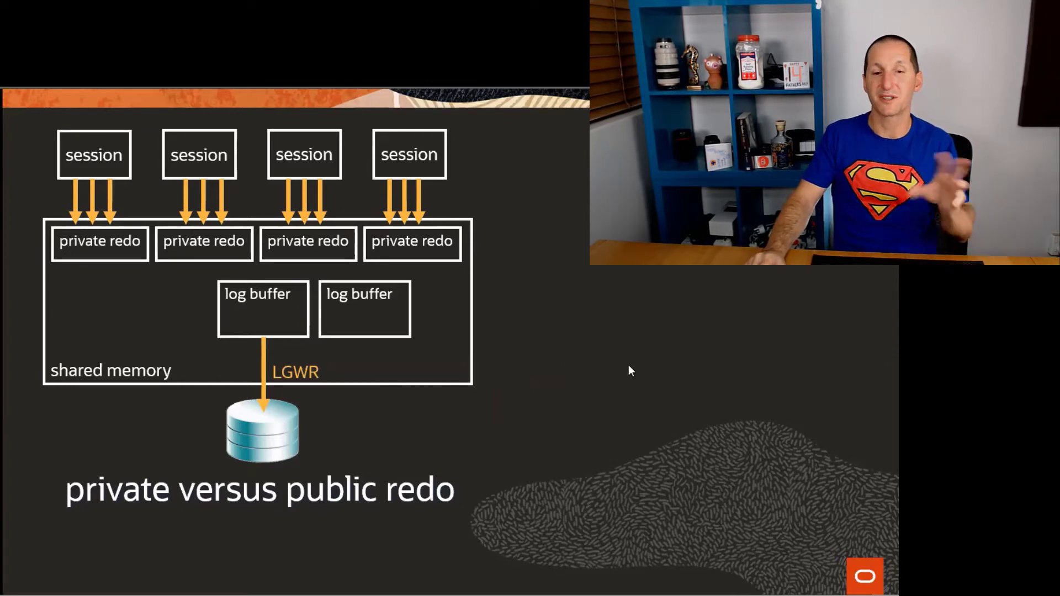
mouse_move(697, 309)
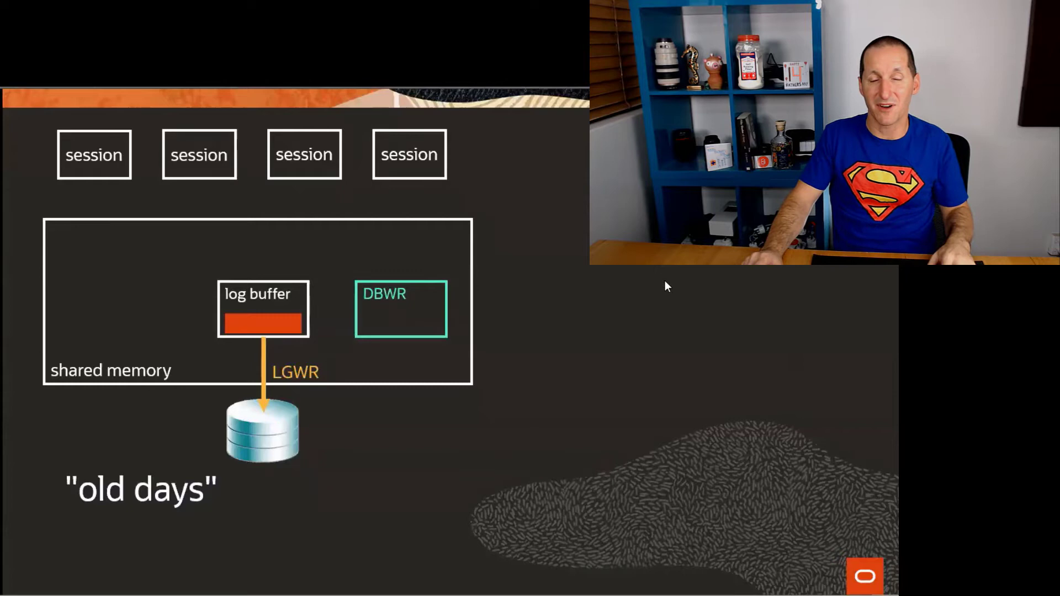
mouse_move(683, 297)
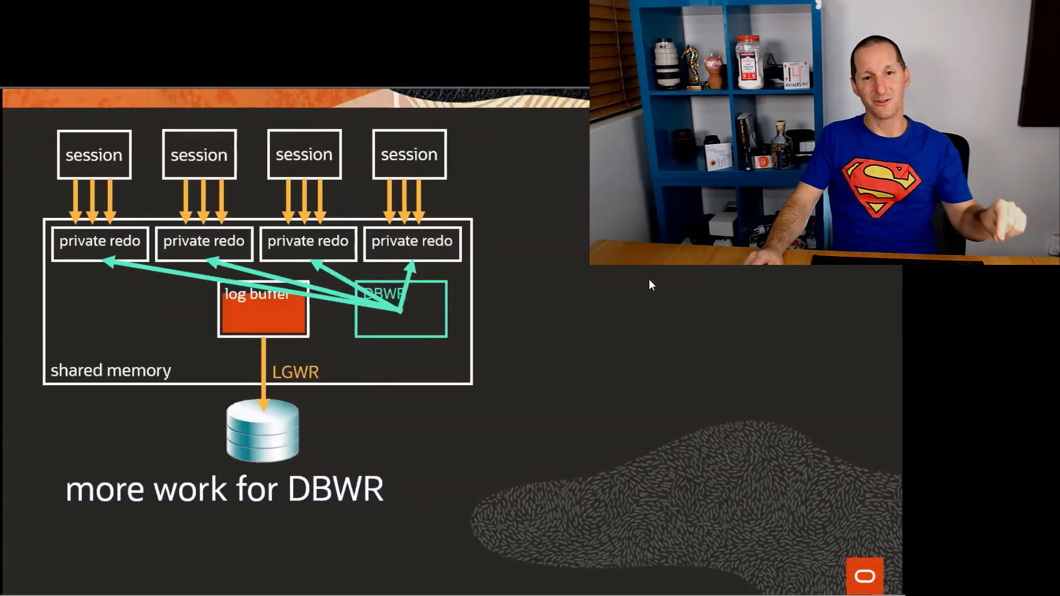
mouse_move(643, 317)
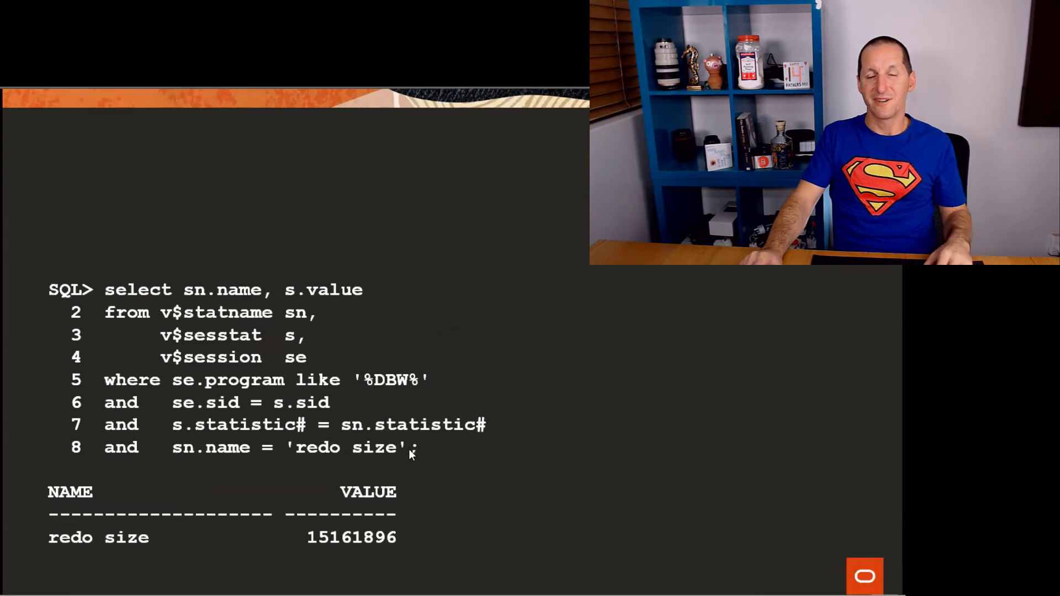
mouse_move(328, 548)
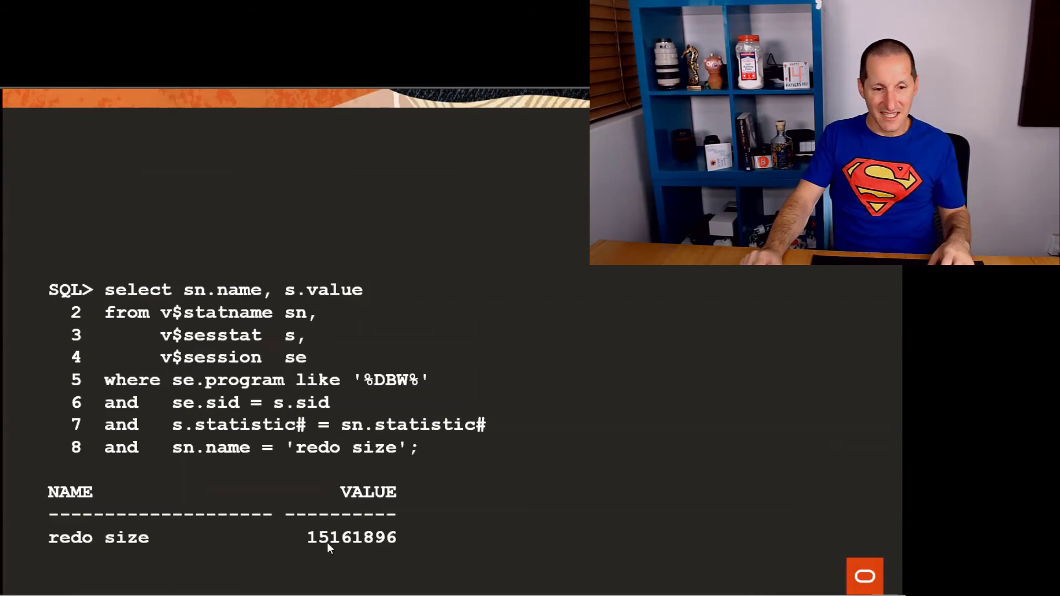